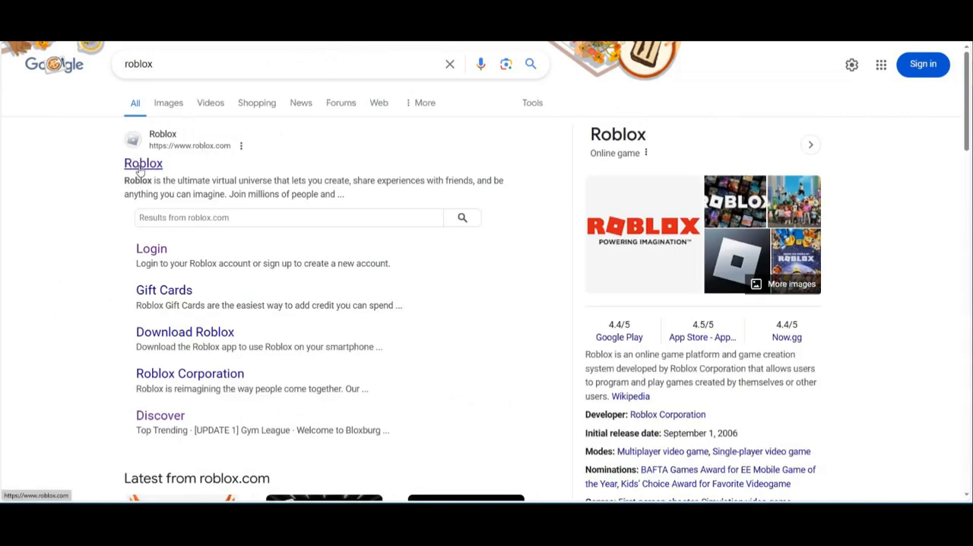
- Go to the official Roblox website from the Google results for "roblox"
left_click(142, 163)
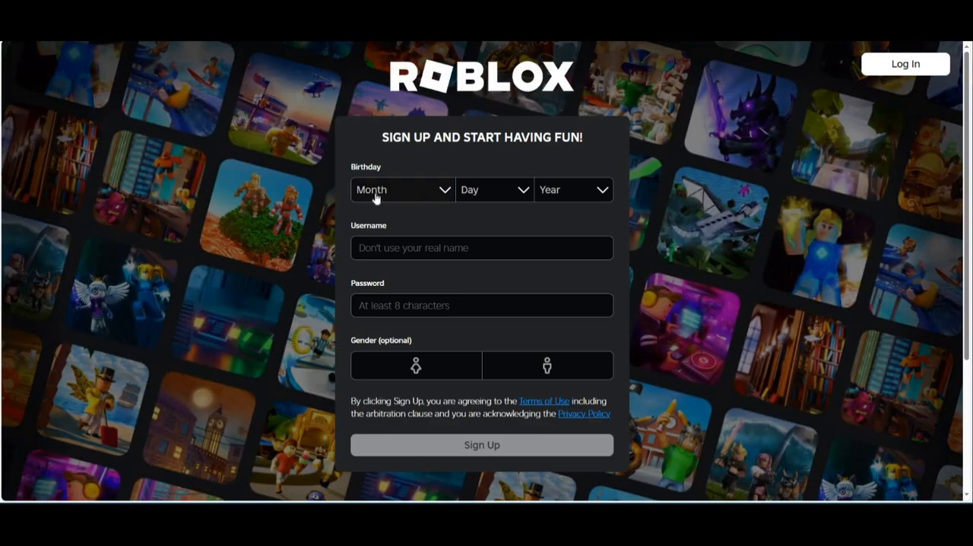
mouse_move(436, 194)
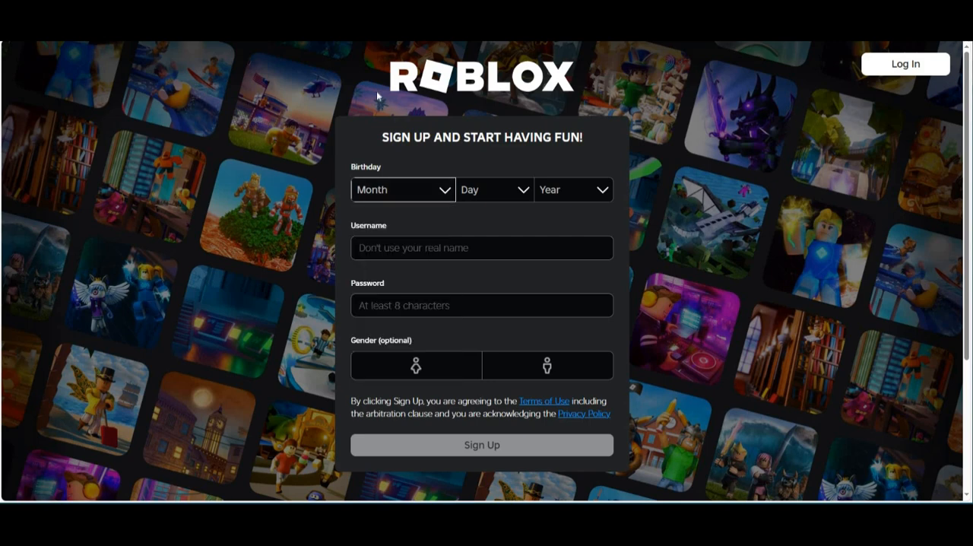
- Select June, day 06 and year 2005 in the sign-up birthday dropdowns
left_click(403, 190)
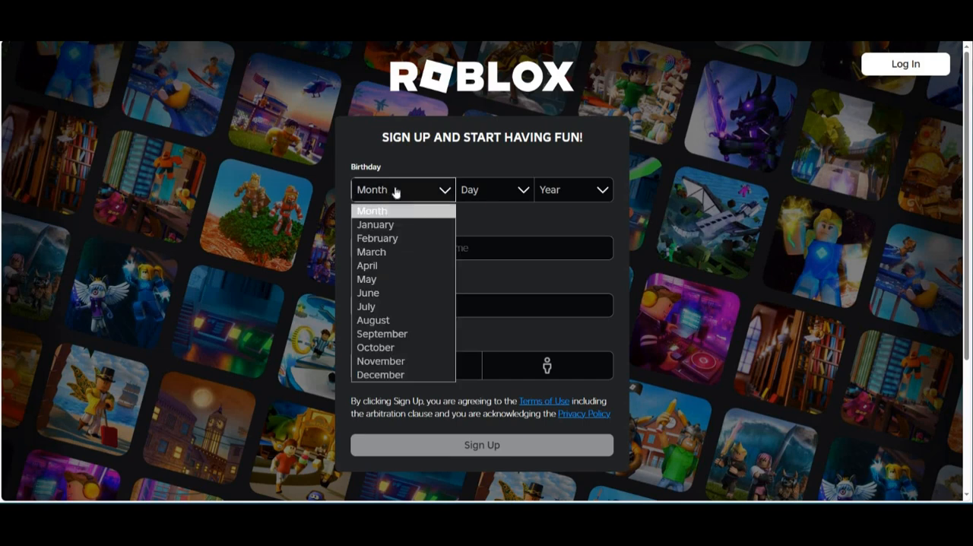
left_click(368, 293)
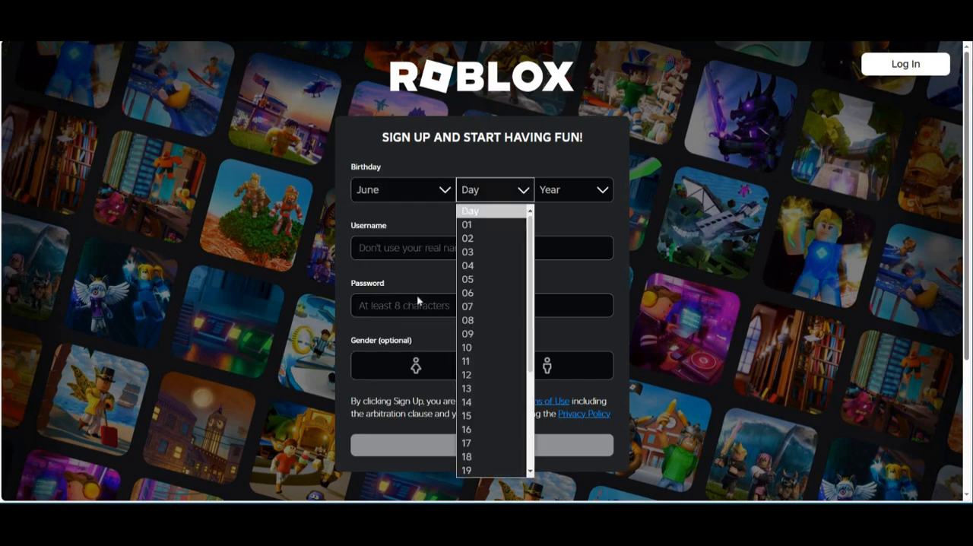
left_click(468, 293)
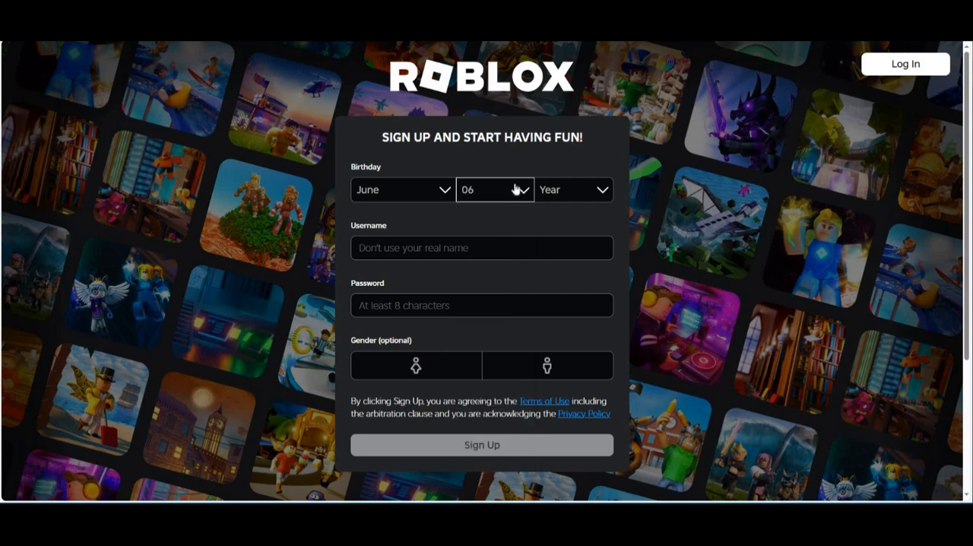
left_click(494, 189)
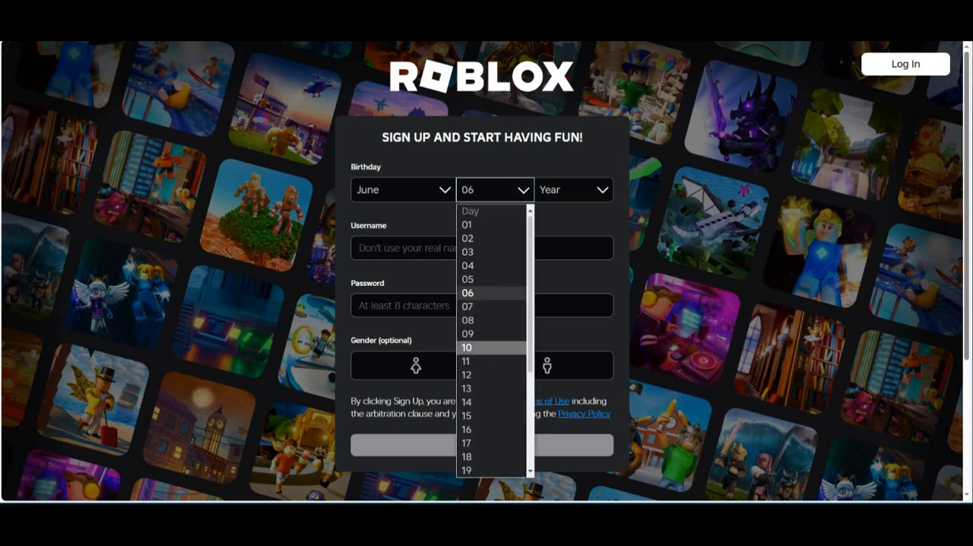
left_click(572, 189)
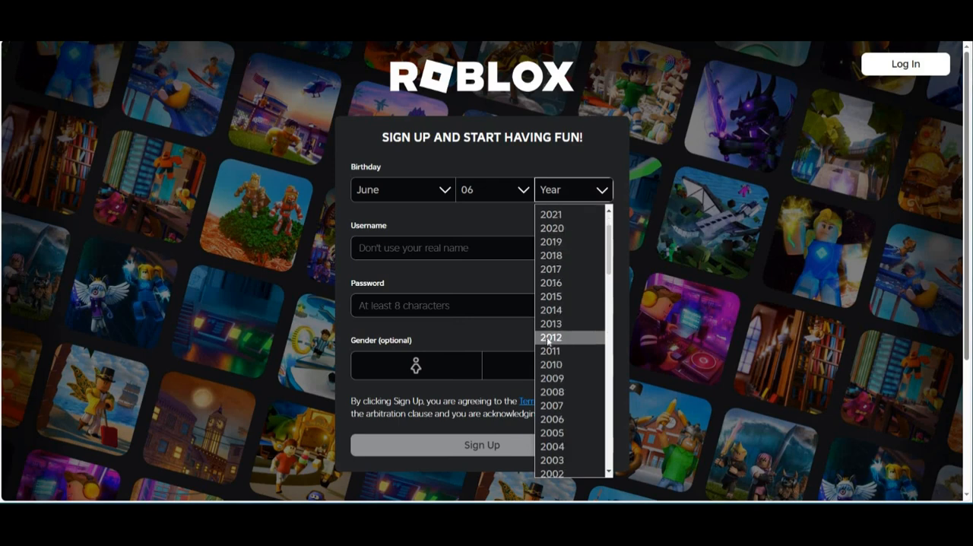
scroll("down", 3)
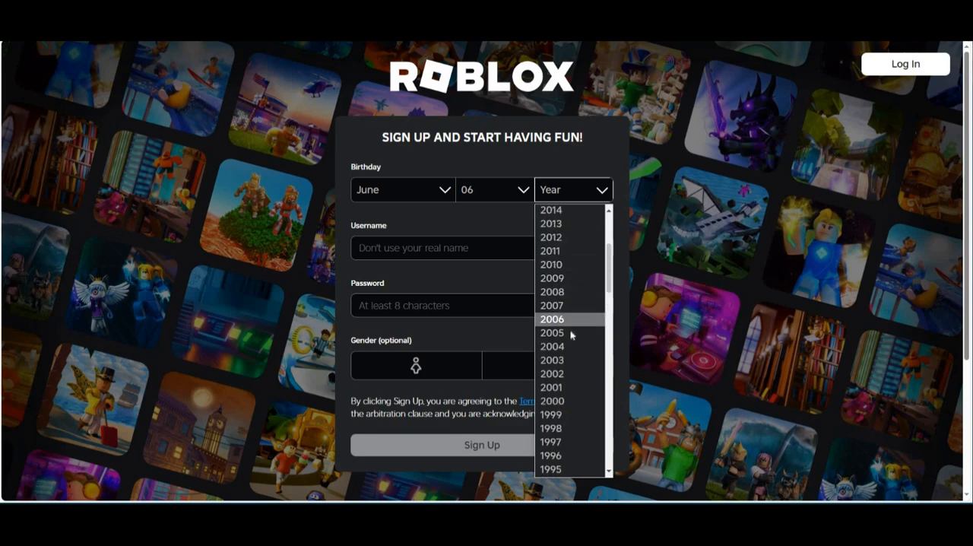
left_click(551, 333)
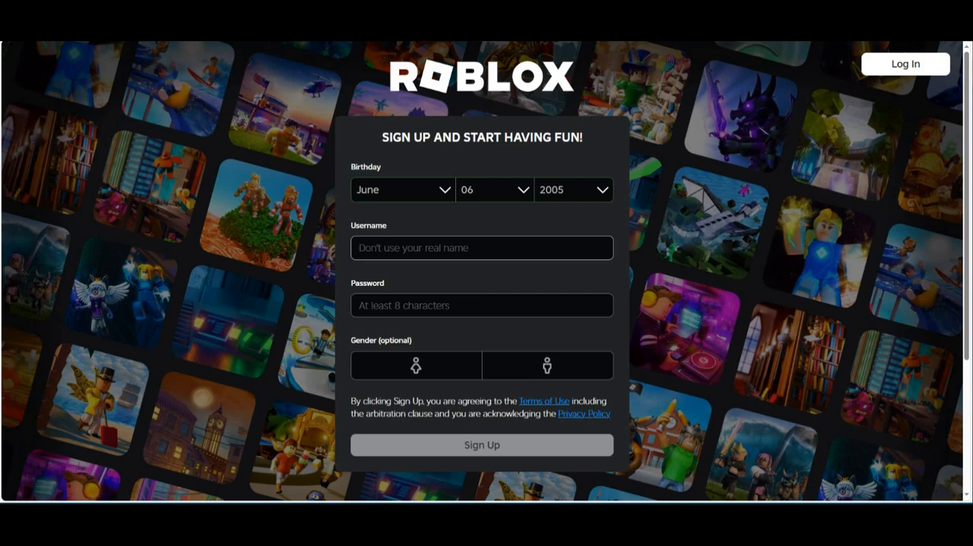
mouse_move(145, 225)
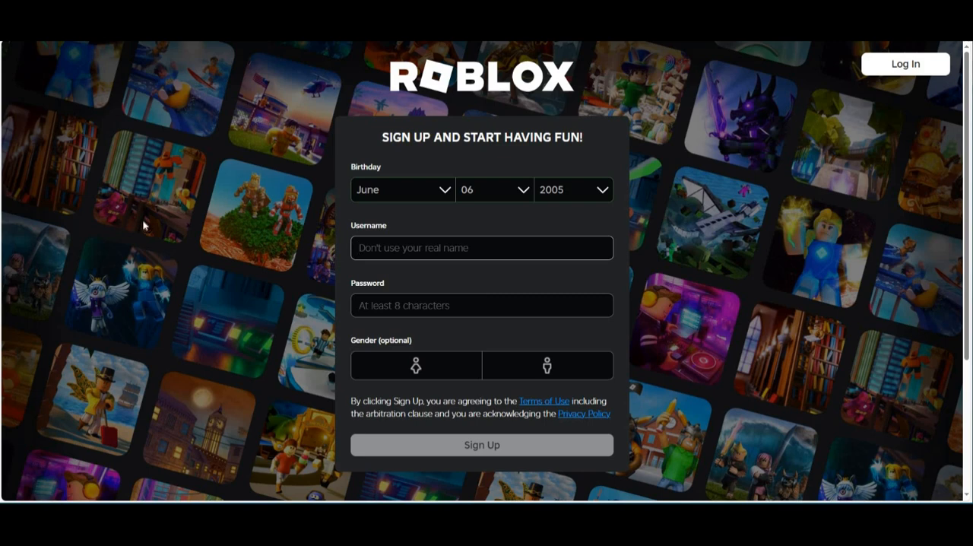
- Enter a username built from 'SubToMidDenM_k' plus digits until it shows as available
left_click(482, 248)
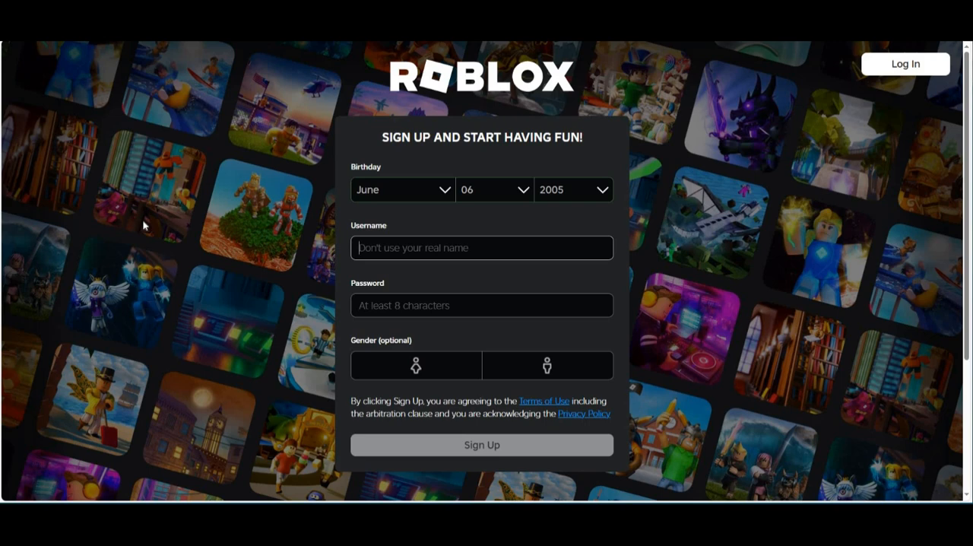
type("Sub")
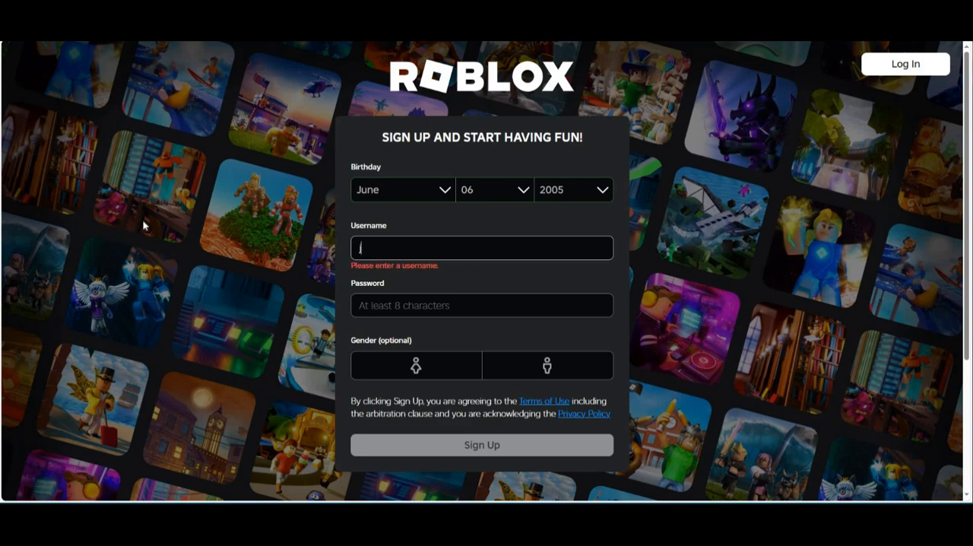
type("j")
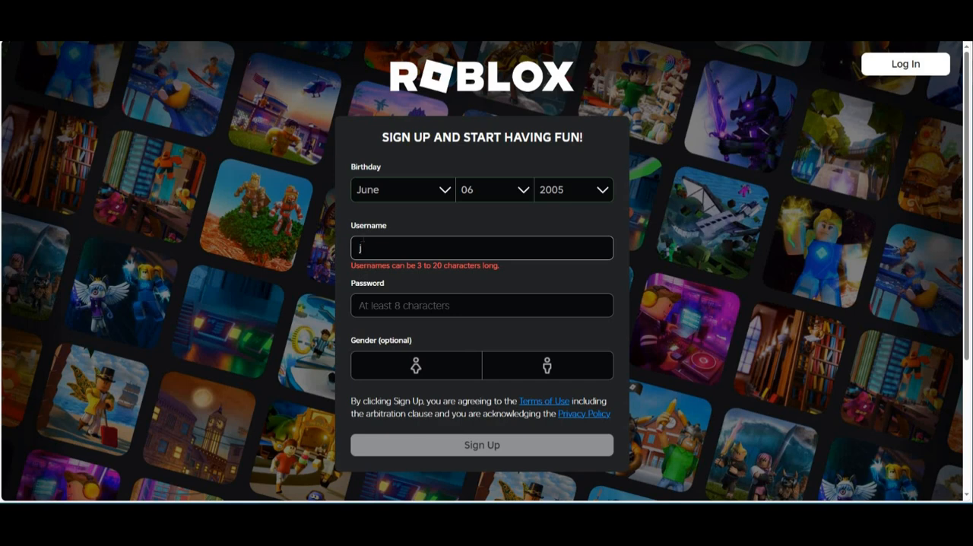
key("Backspace")
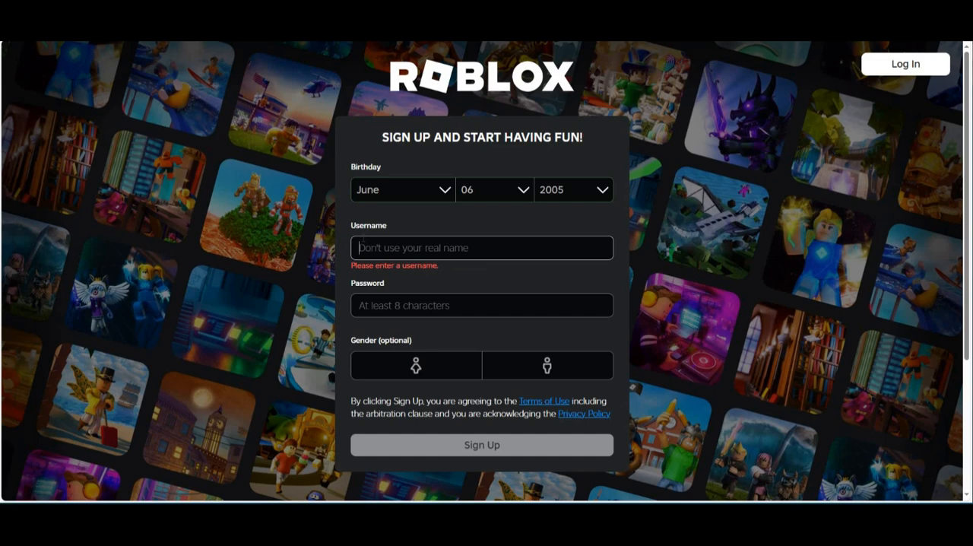
type("SubToMid")
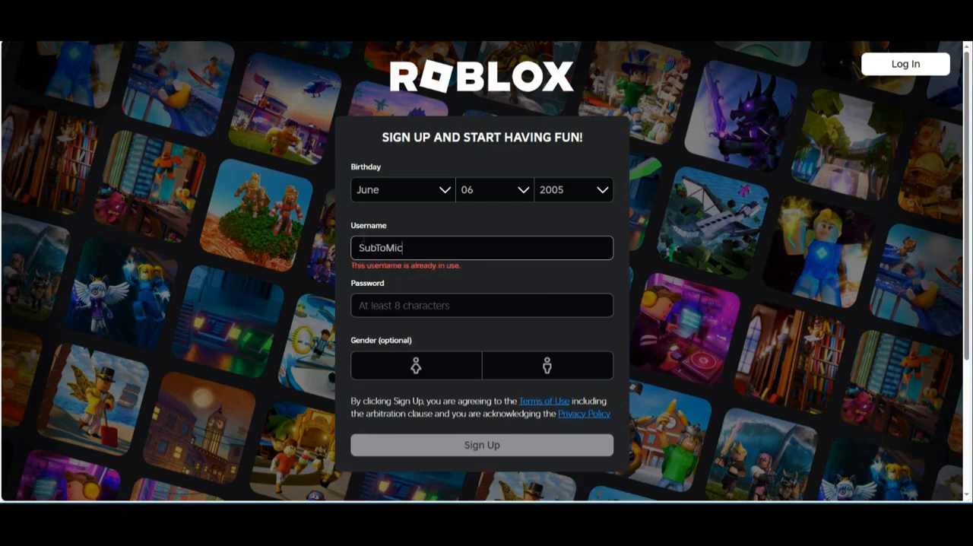
type("Den")
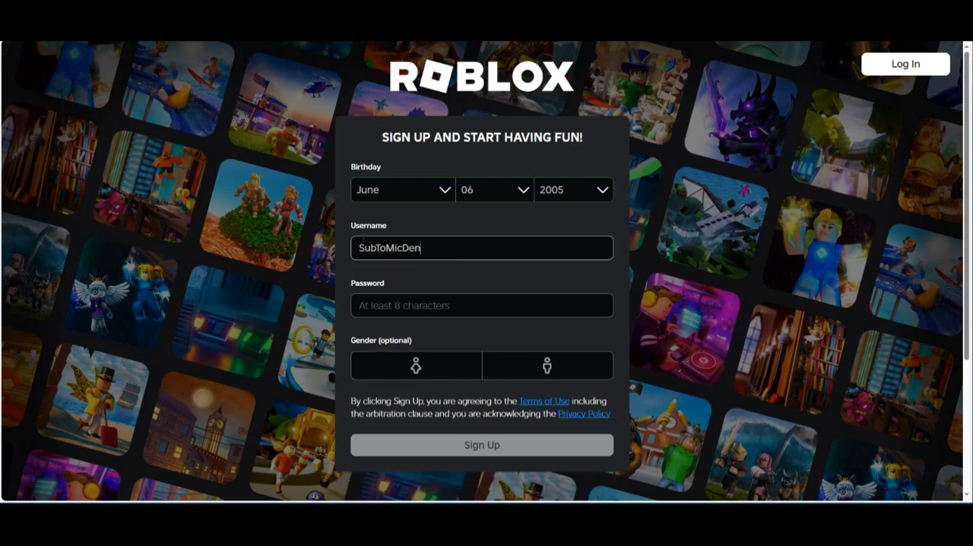
type("M_k")
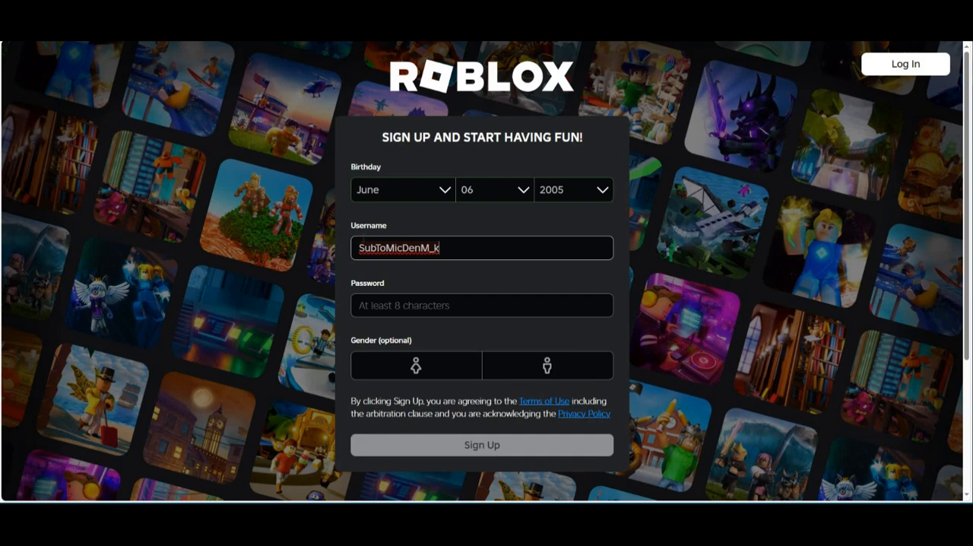
type("6")
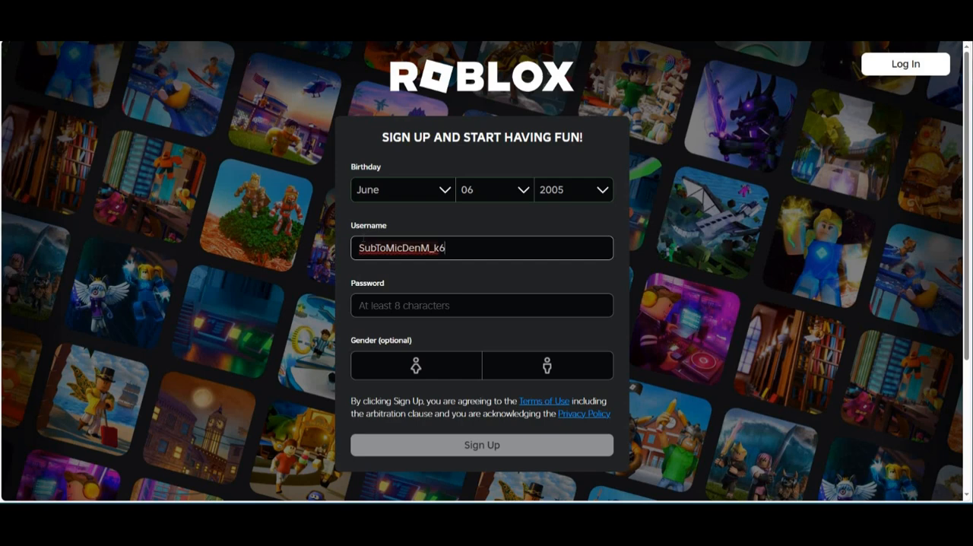
type("3")
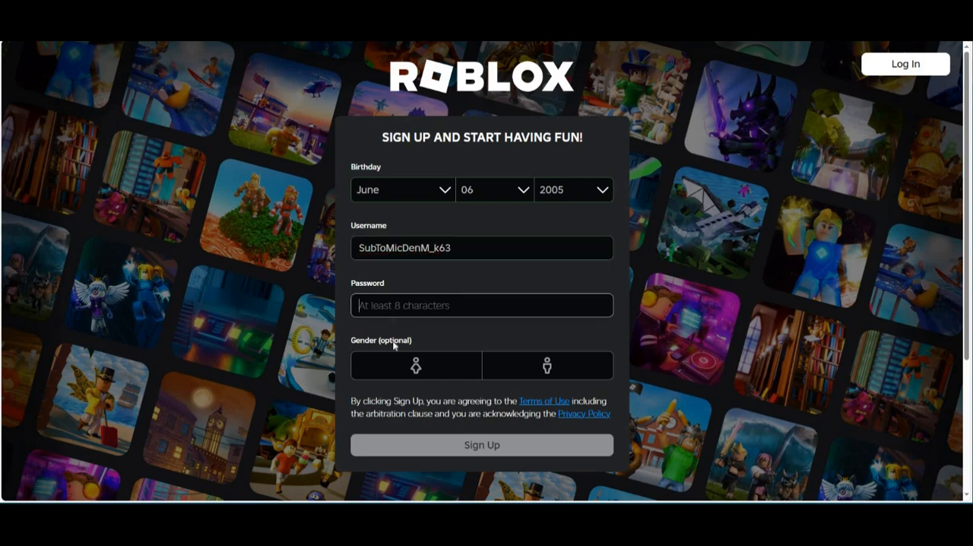
mouse_move(383, 467)
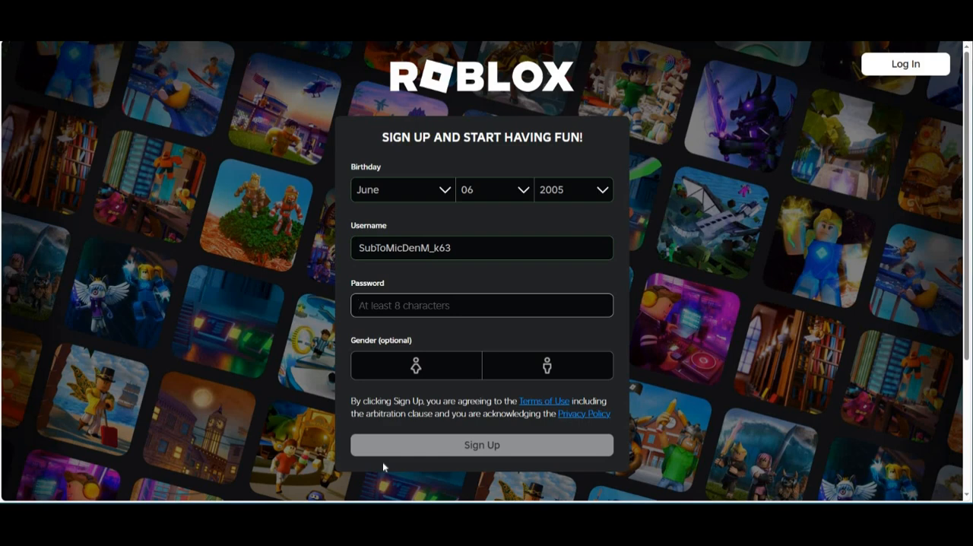
- Enter a password for the new account so Sign Up becomes active
type("1")
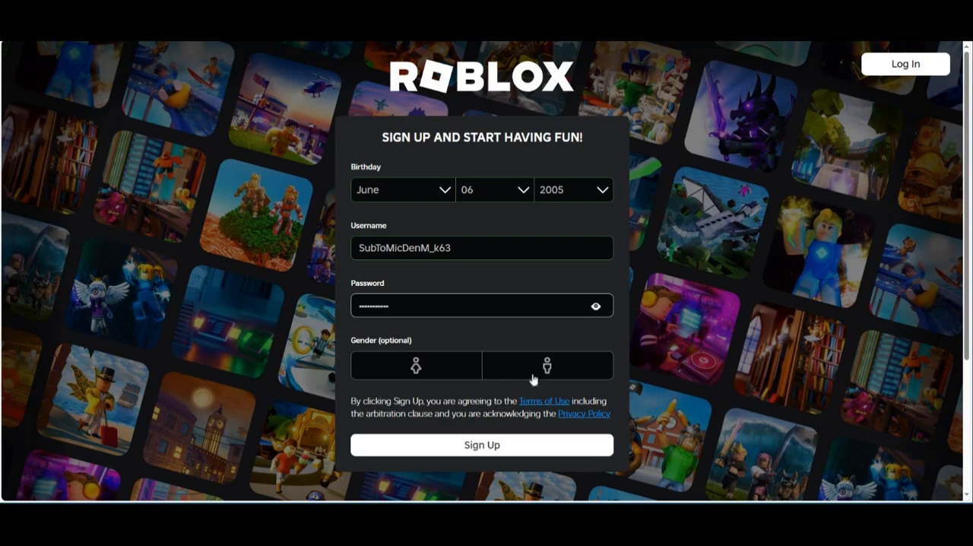
- Pick the second gender, submit Sign Up, and go to the new account's profile
left_click(547, 366)
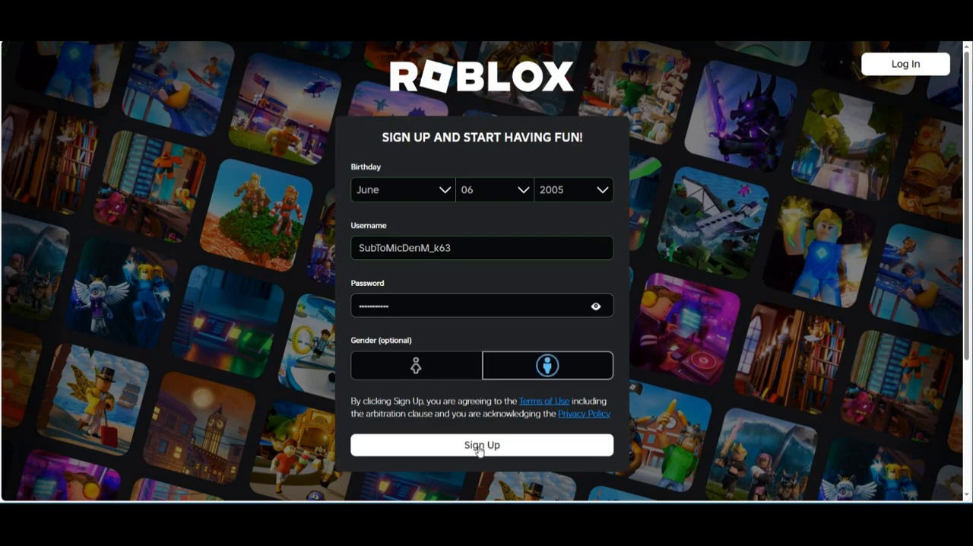
left_click(481, 445)
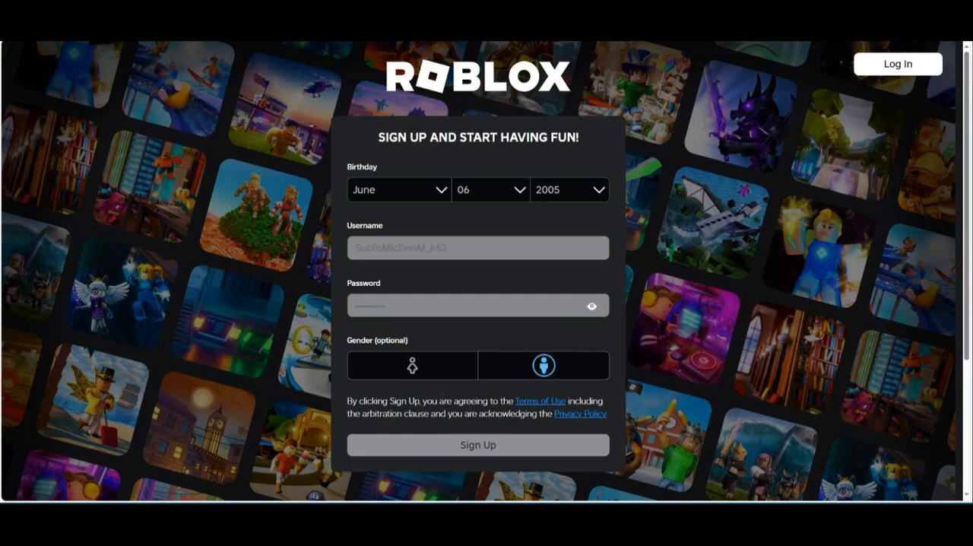
mouse_move(13, 48)
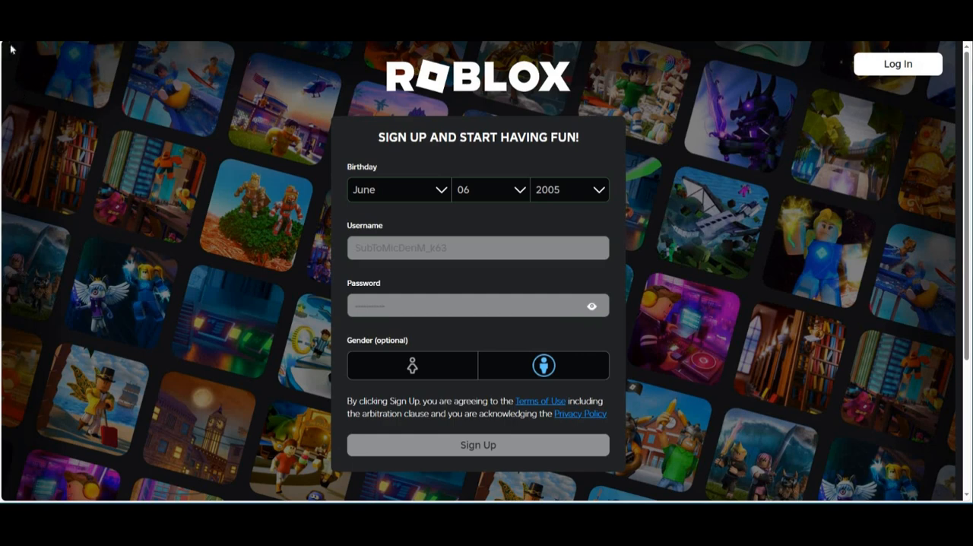
left_click(477, 445)
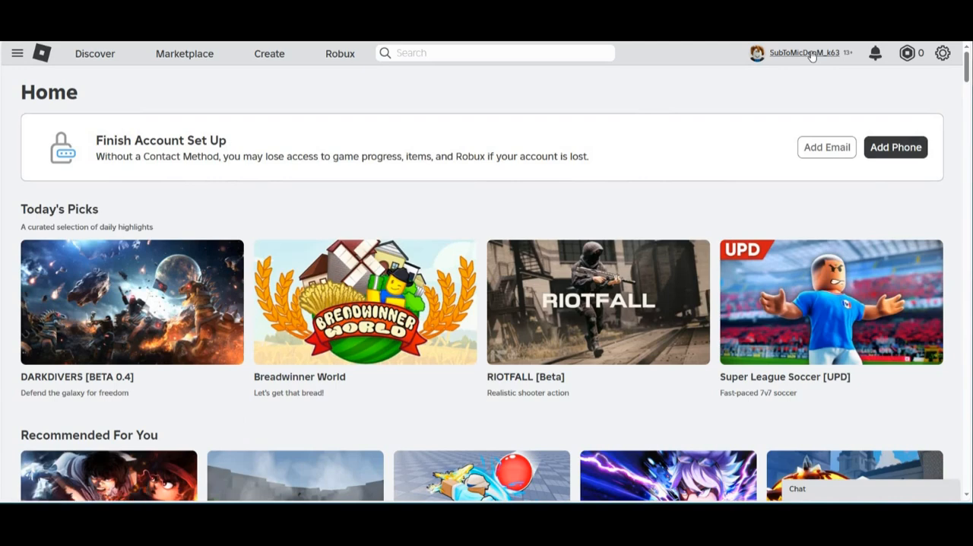
left_click(804, 52)
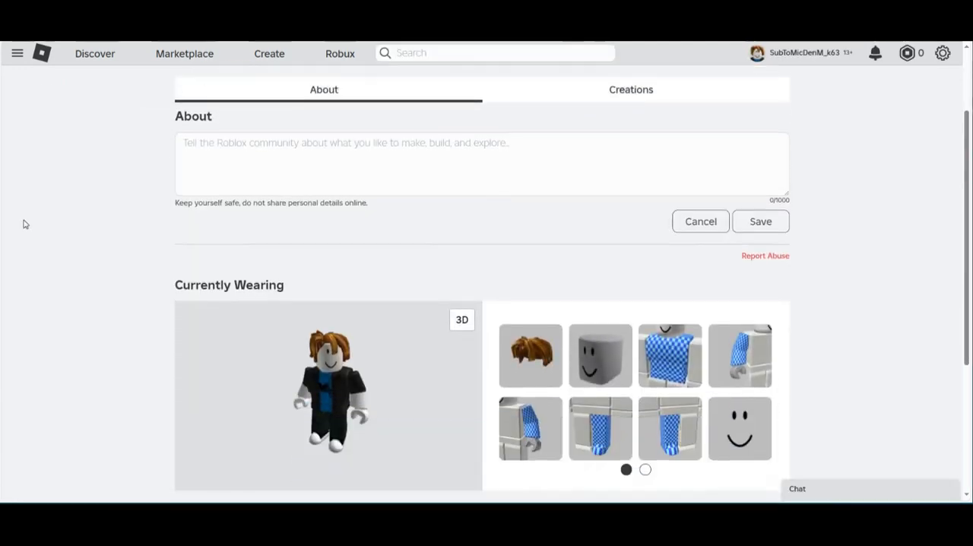
- Scroll the new profile down to Statistics and back, then go to its Settings
scroll("down", 3)
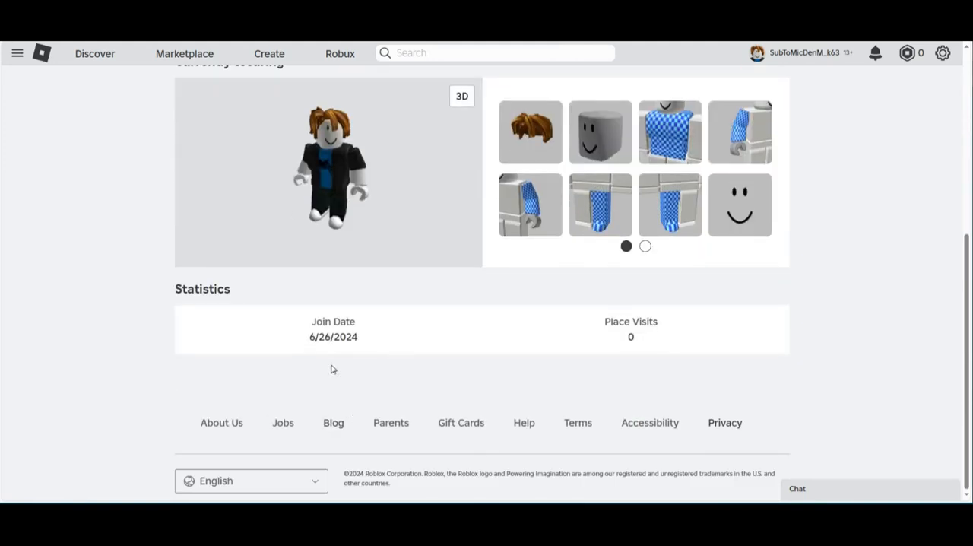
scroll("up", 3)
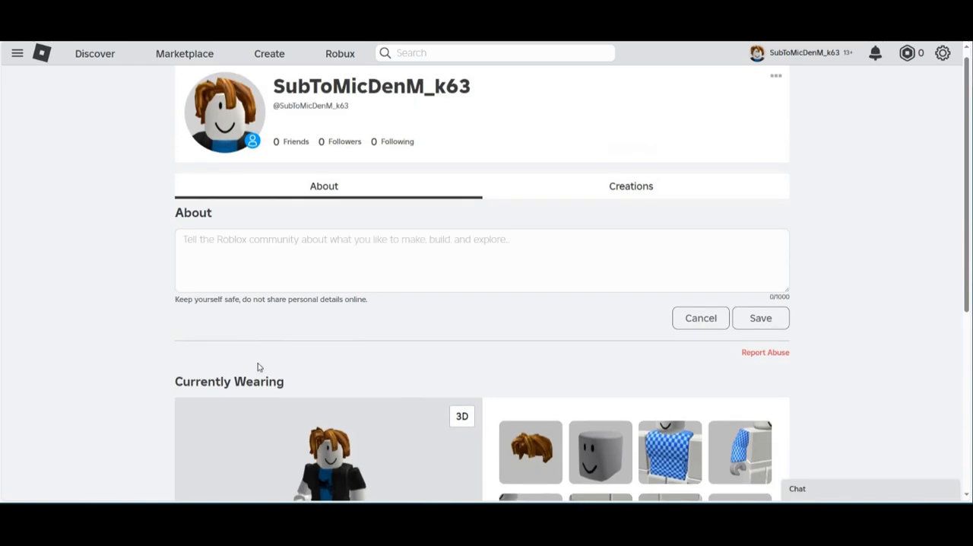
left_click(942, 52)
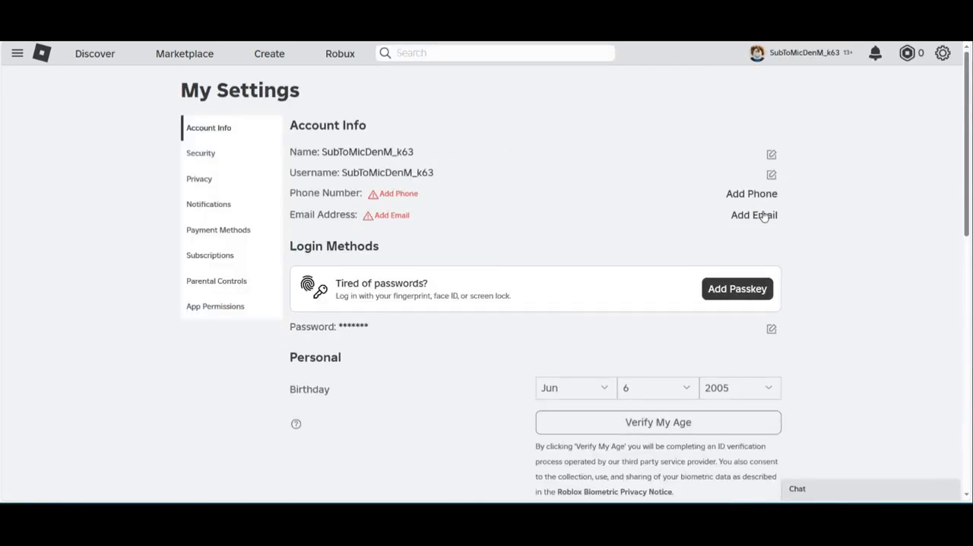
mouse_move(734, 226)
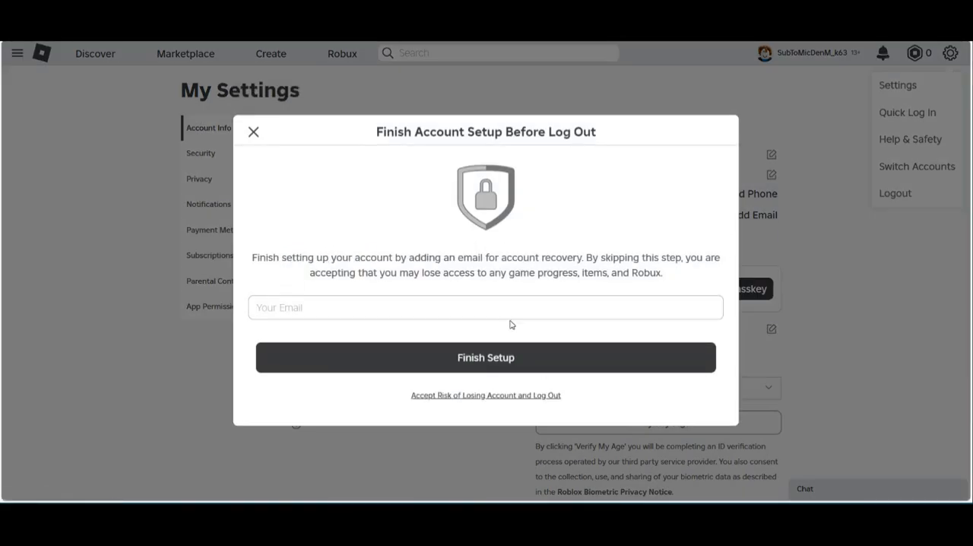
- Accept the risk and log out, then log in as the saved main account 'MicD…'
left_click(253, 131)
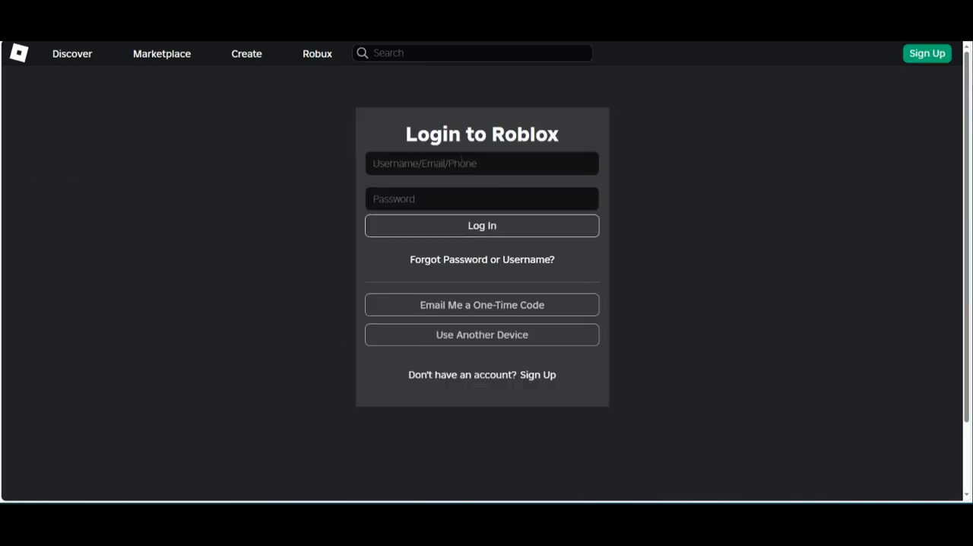
type("MicDenM_k")
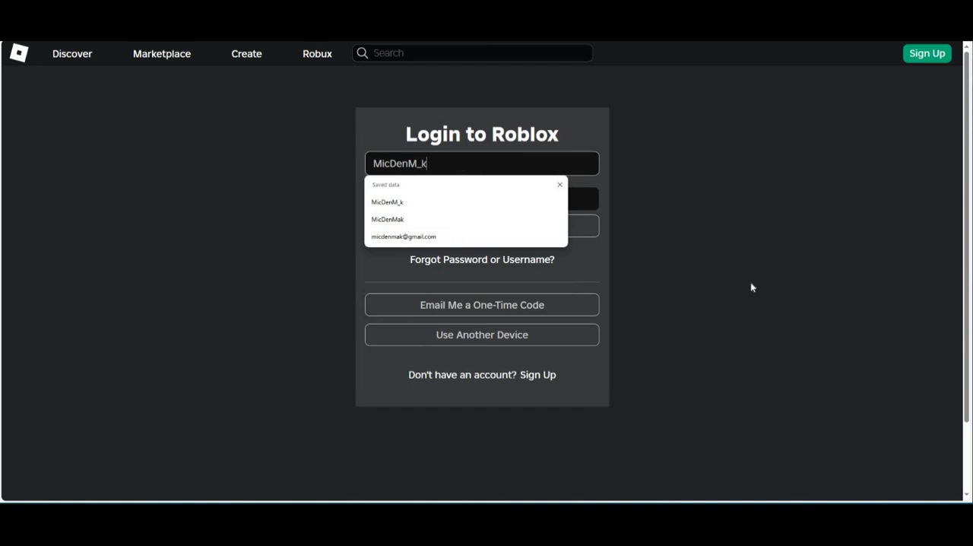
left_click(481, 198)
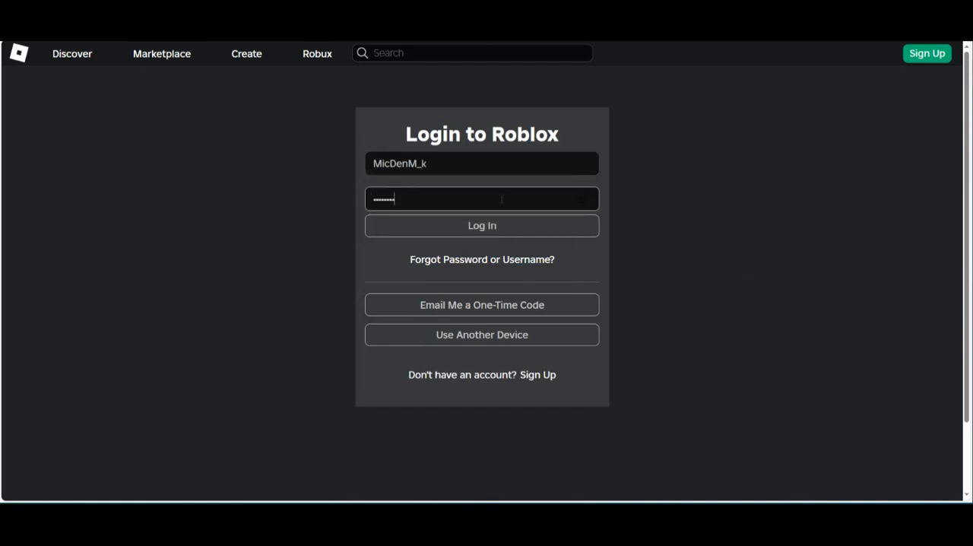
left_click(482, 225)
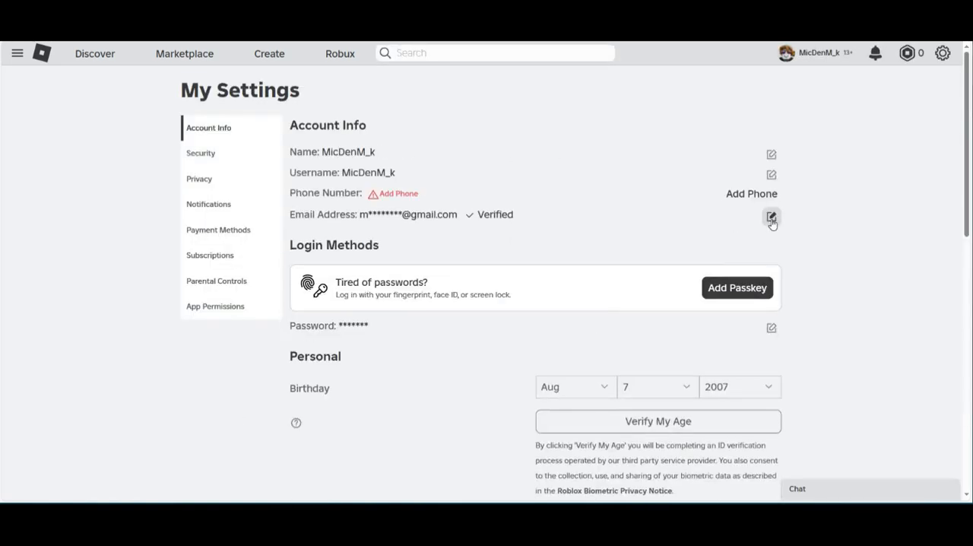
- Scroll through Account Info showing the Verified email, then go to Discover
scroll("down", 3)
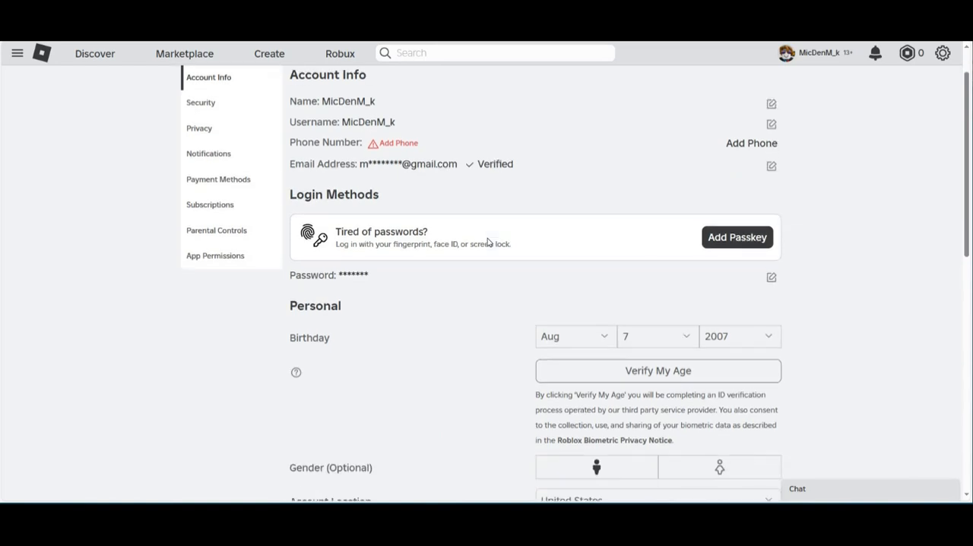
scroll("down", 3)
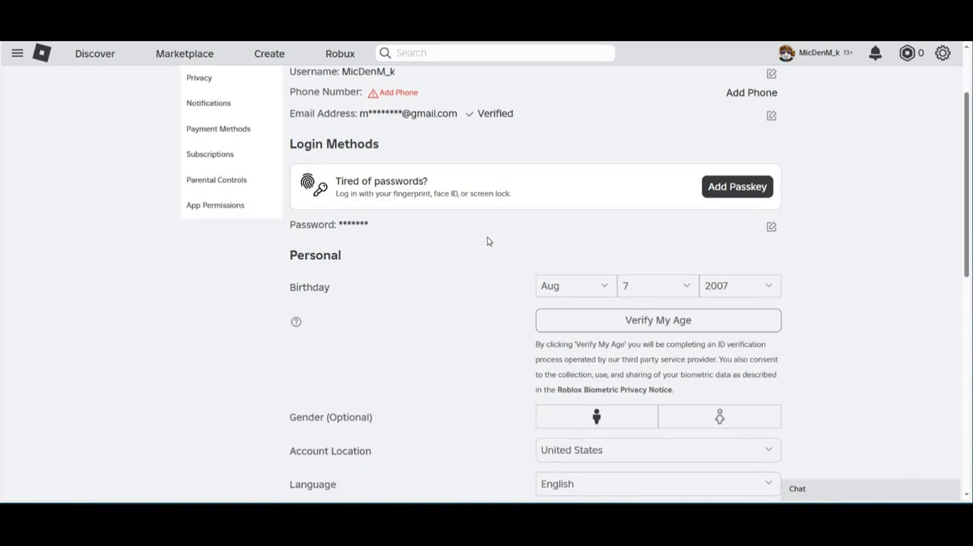
scroll("down", 3)
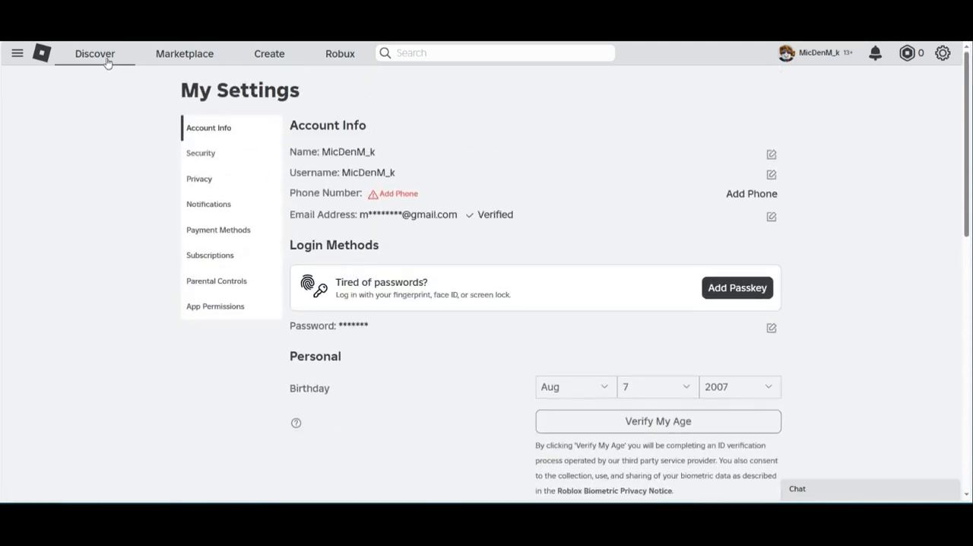
left_click(95, 54)
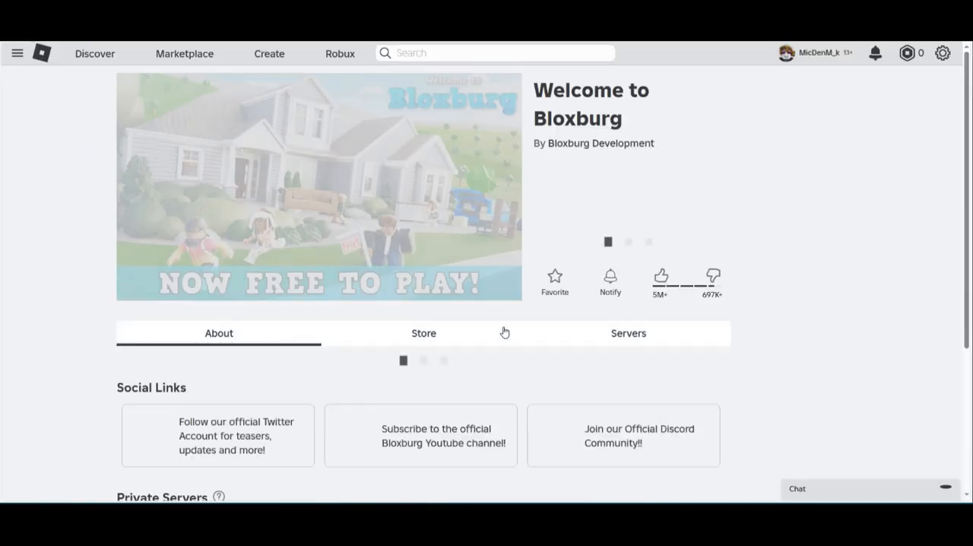
- Thumbs-up Welcome to Bloxburg and dismiss the visit-before-voting notice with OK
scroll("down", 3)
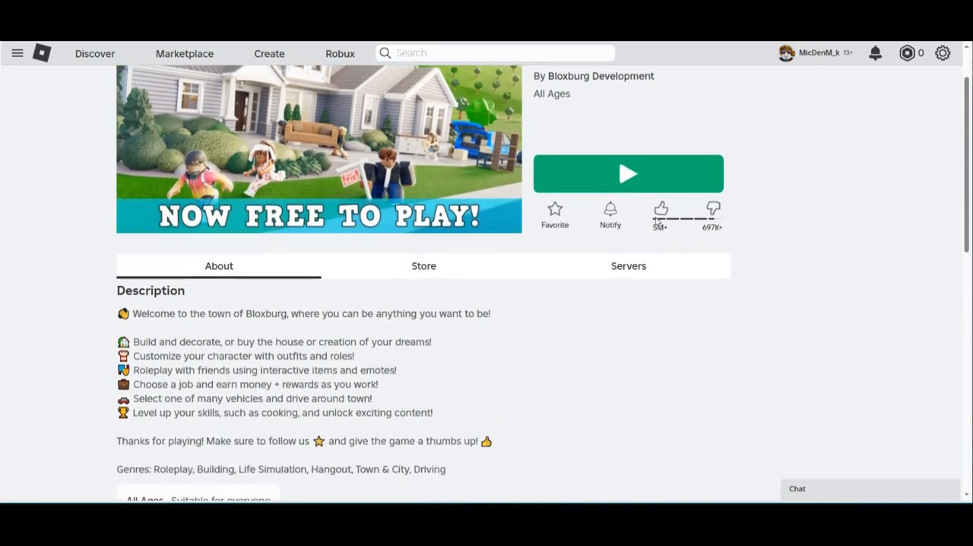
left_click(660, 207)
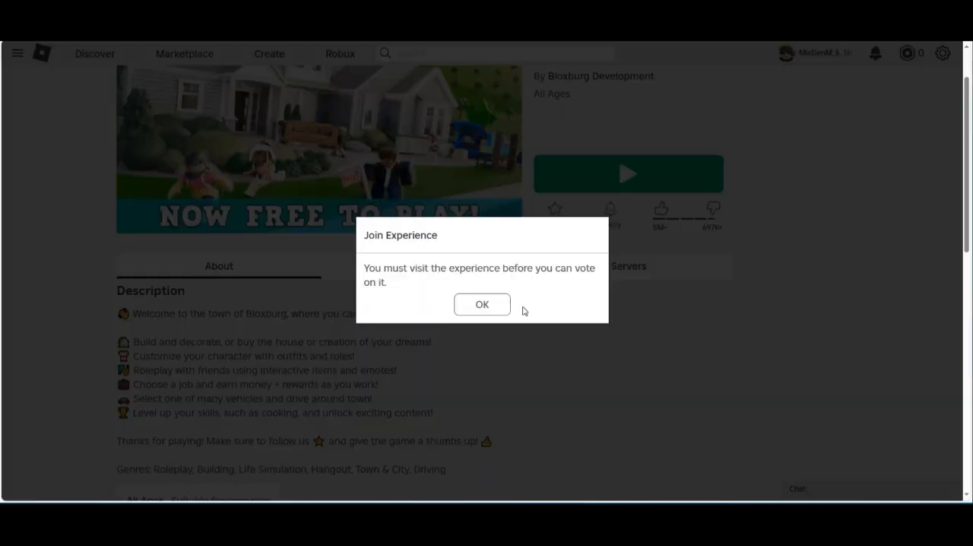
left_click(482, 304)
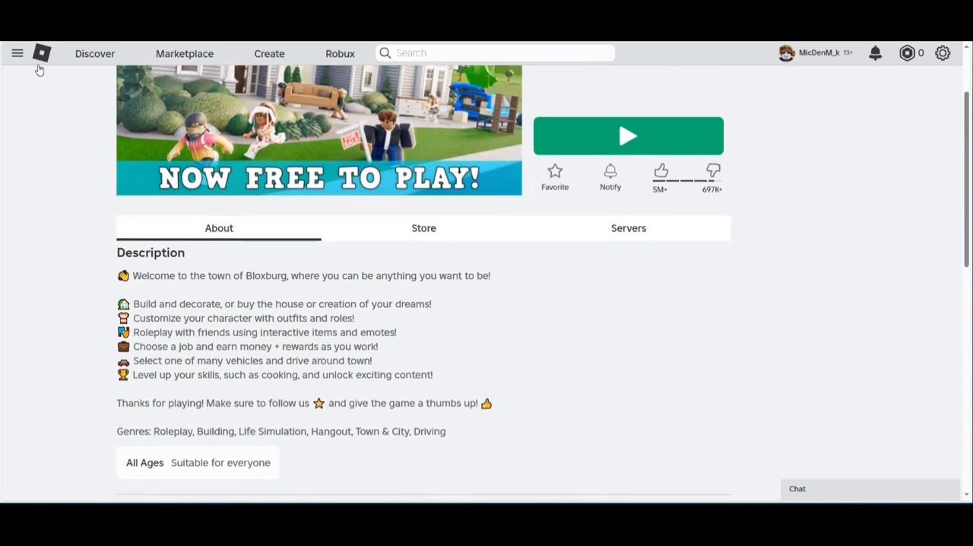
scroll("up", 3)
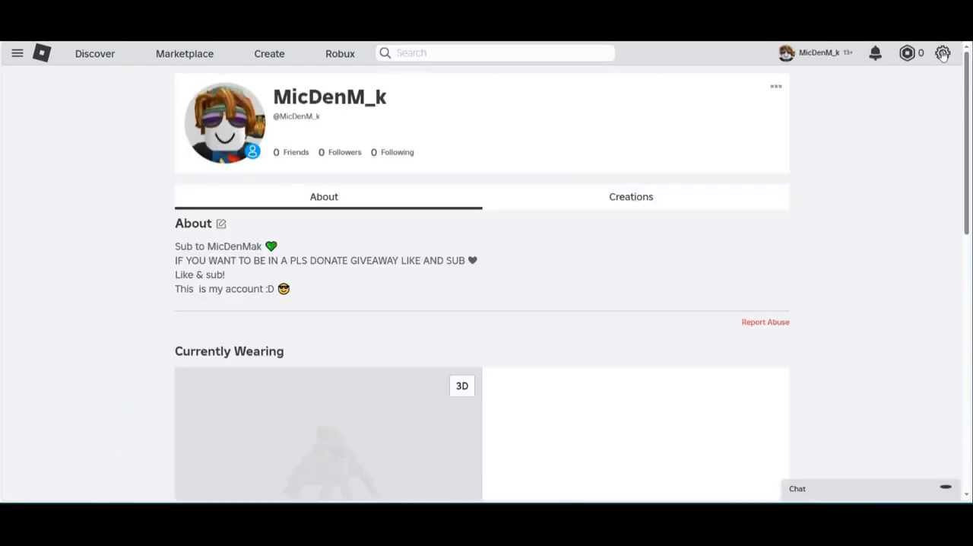
- Return to the main account's Settings page showing the verified email
left_click(943, 52)
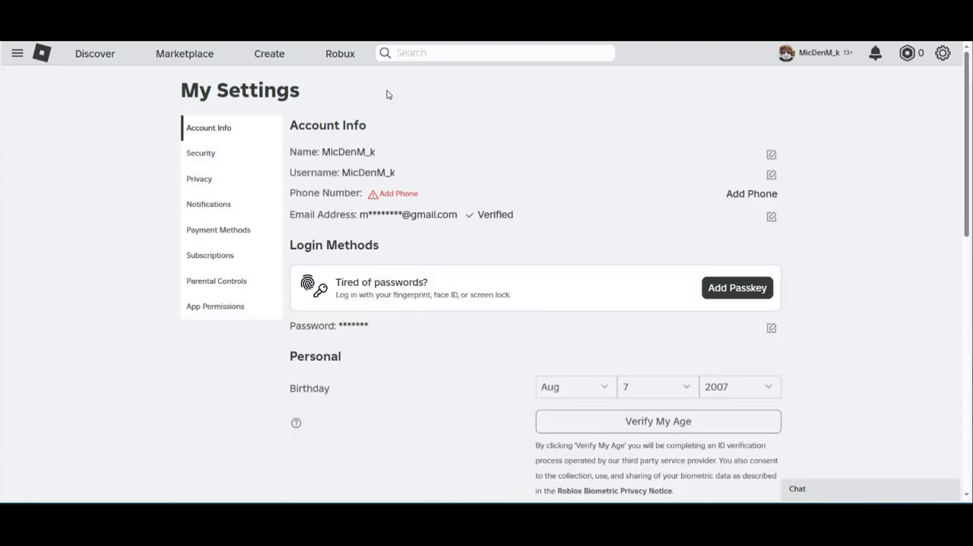
scroll("down", 3)
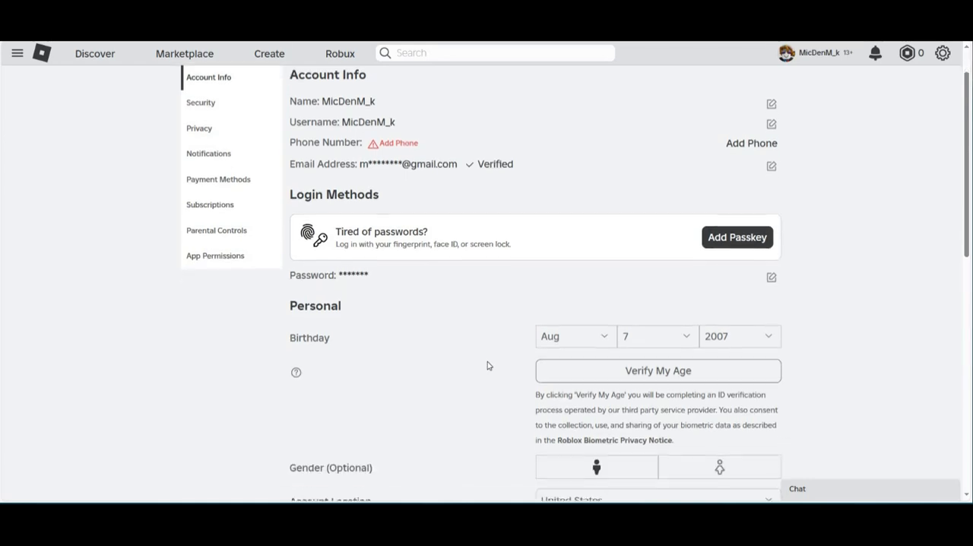
scroll("down", 3)
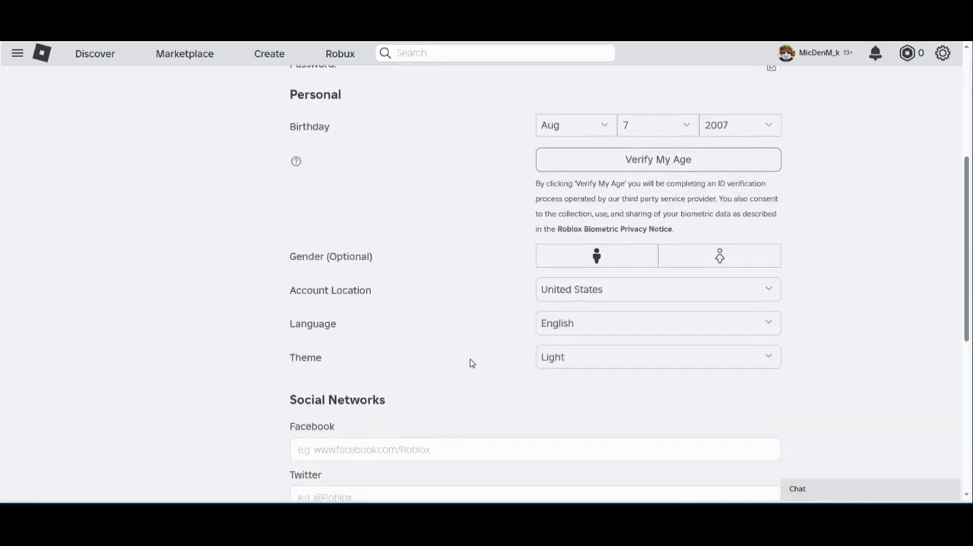
scroll("down", 3)
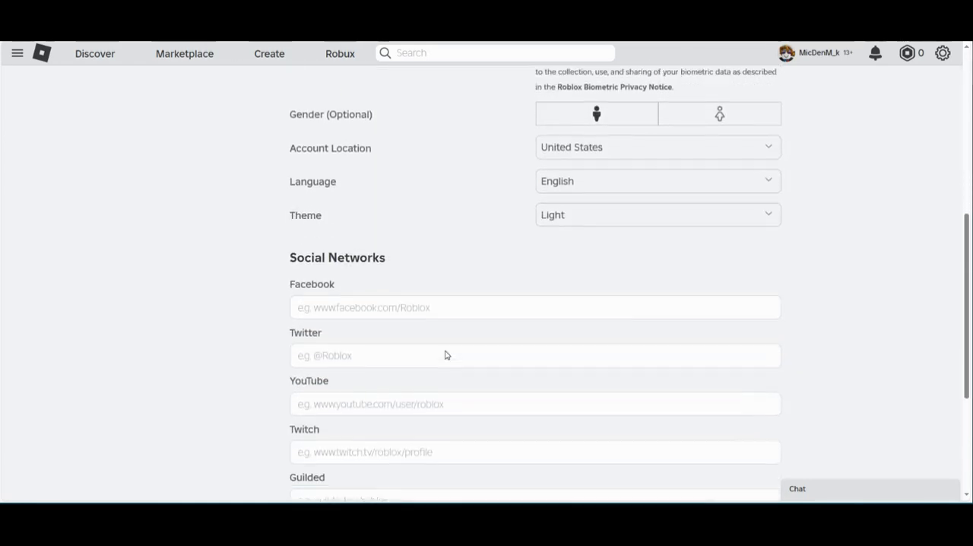
scroll("down", 3)
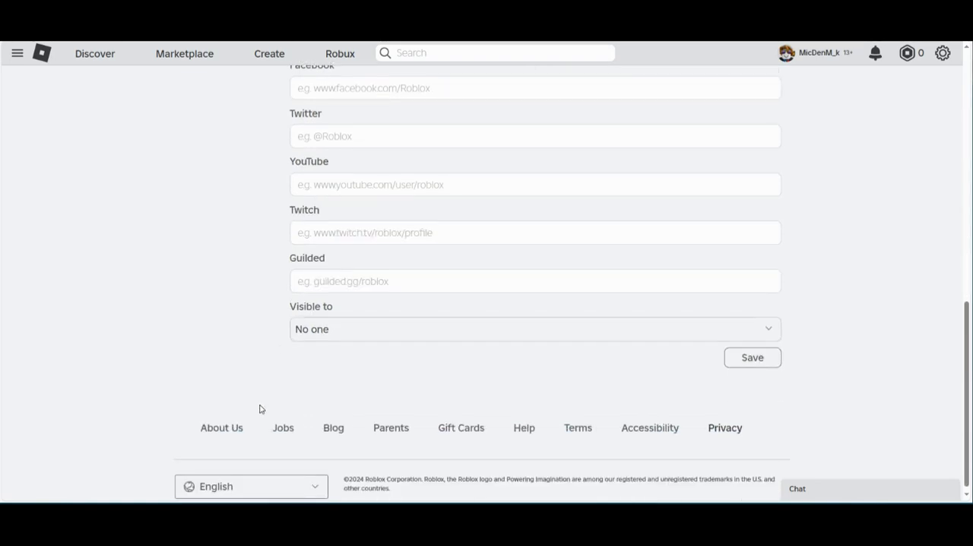
mouse_move(351, 343)
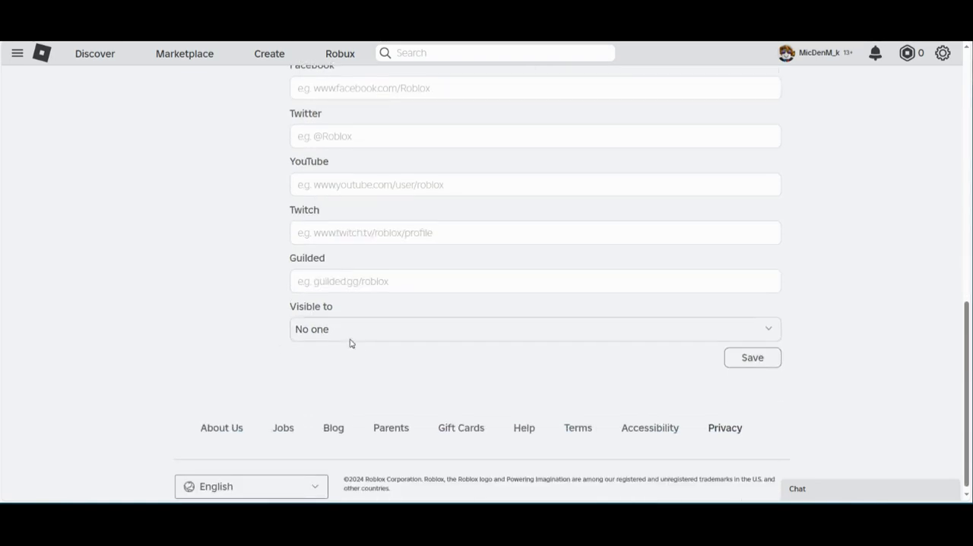
left_click(534, 328)
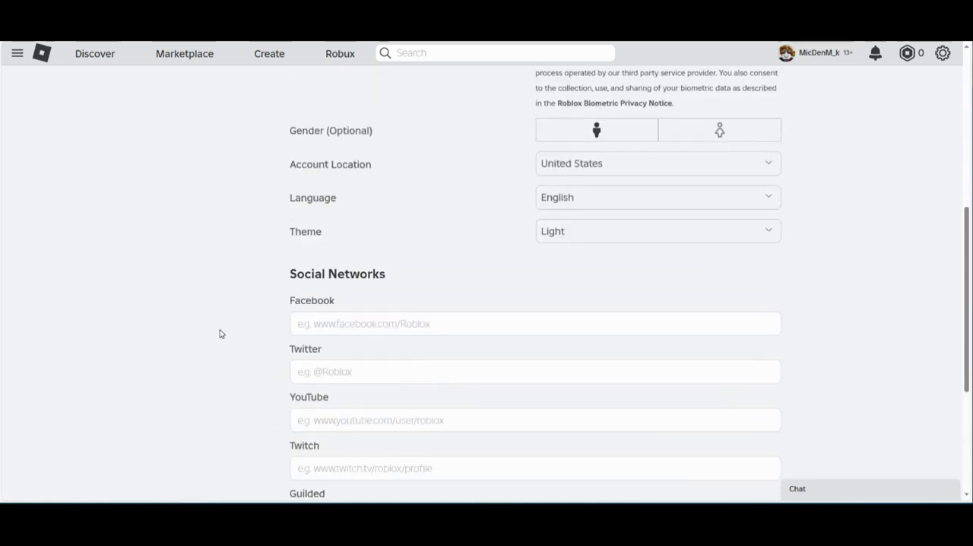
scroll("up", 3)
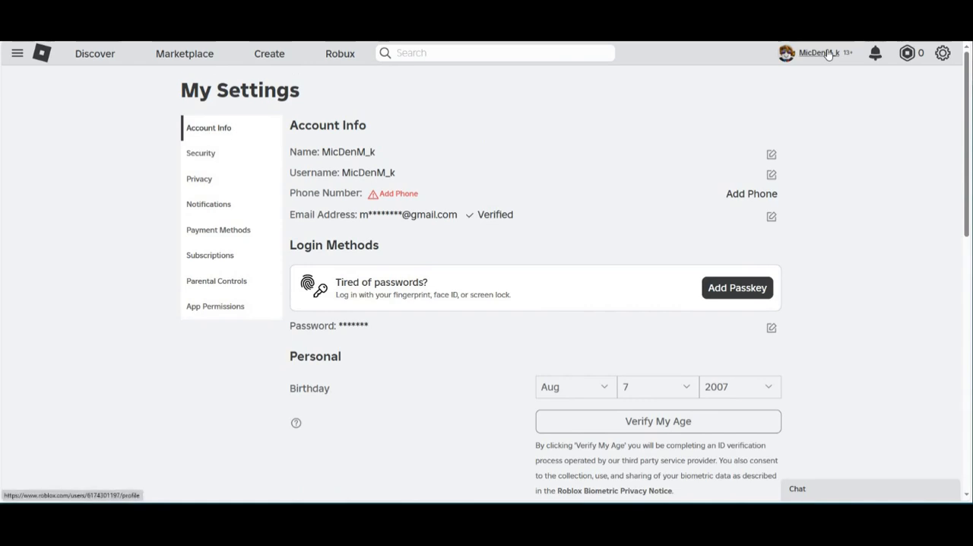
mouse_move(715, 128)
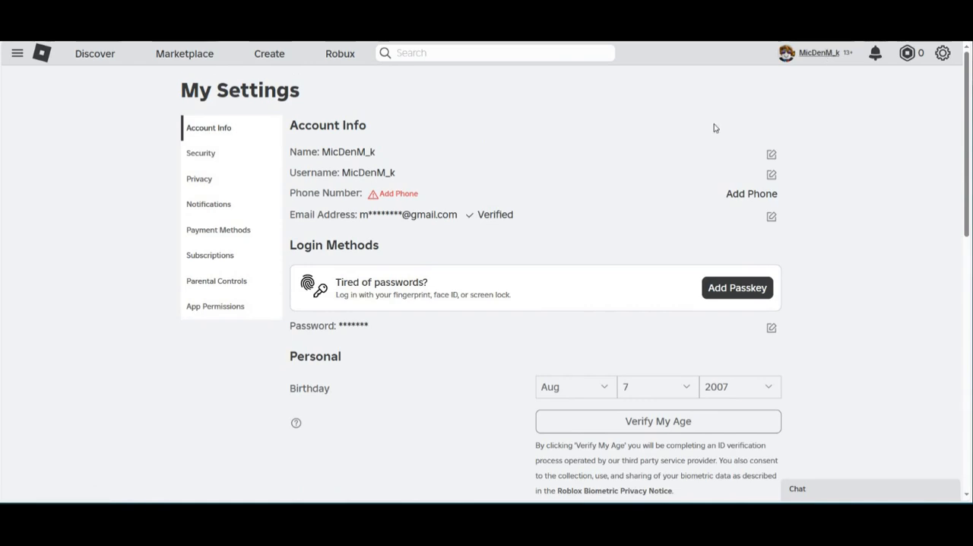